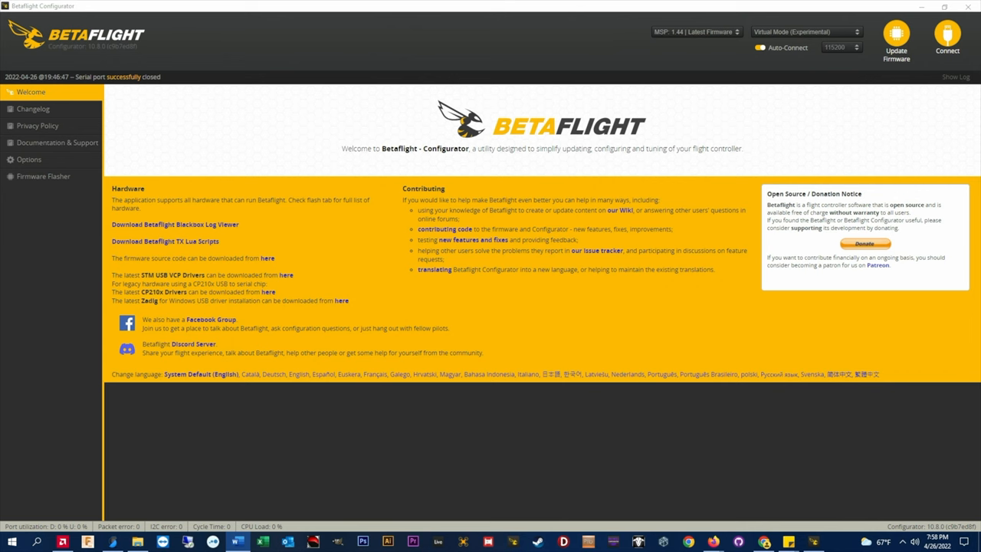
- Connect to the Rogue-11 flight controller and view its Configuration settings
click(947, 38)
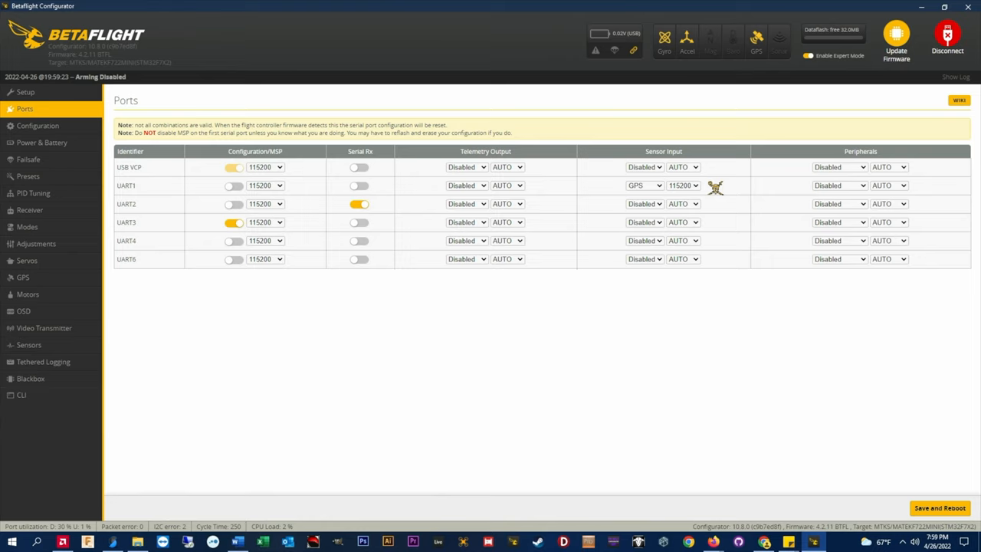
click(38, 125)
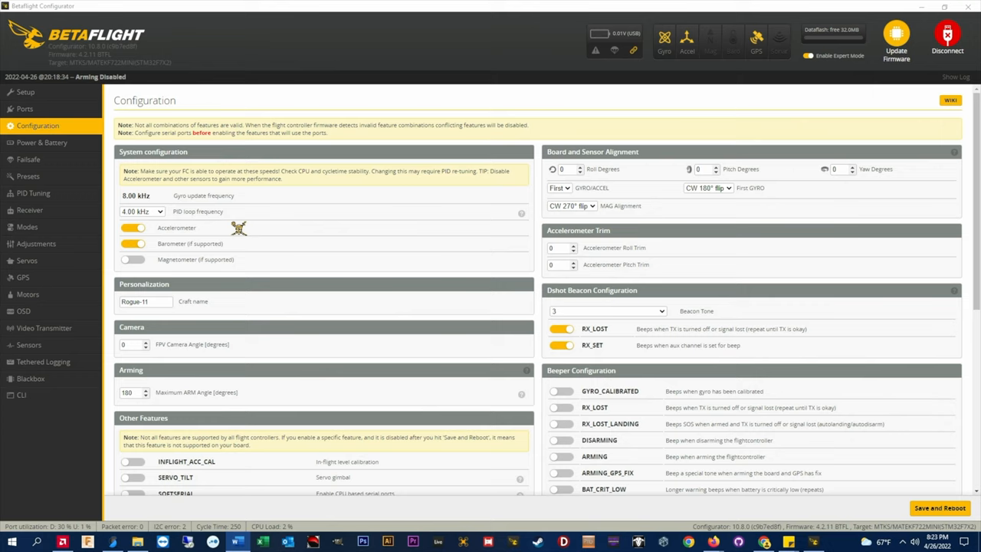
mouse_move(240, 233)
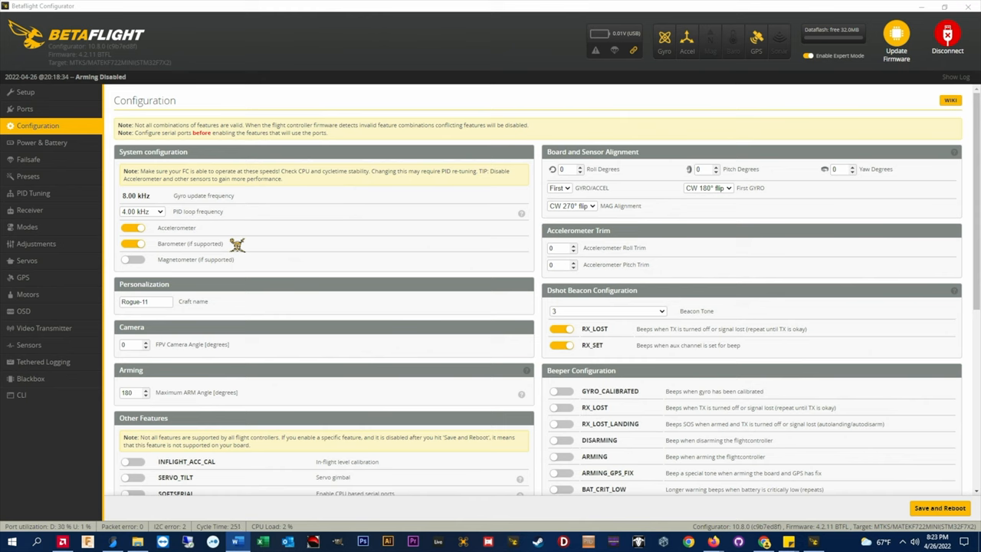
scroll(down, 3)
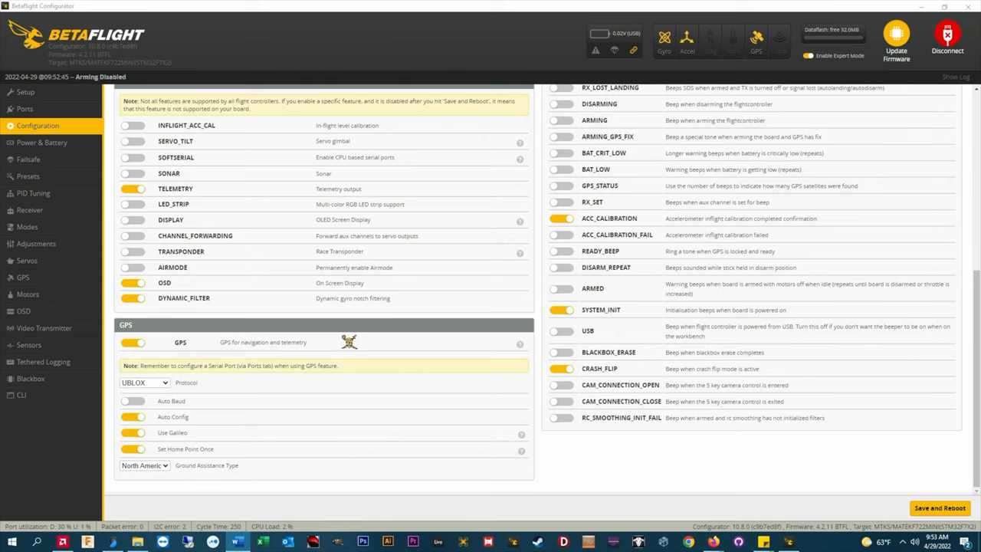
click(143, 383)
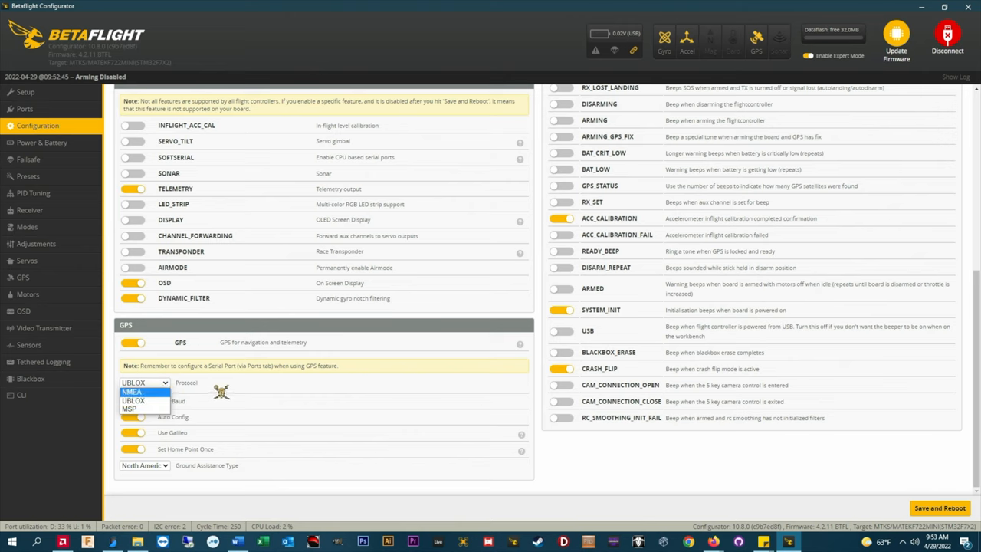
click(144, 401)
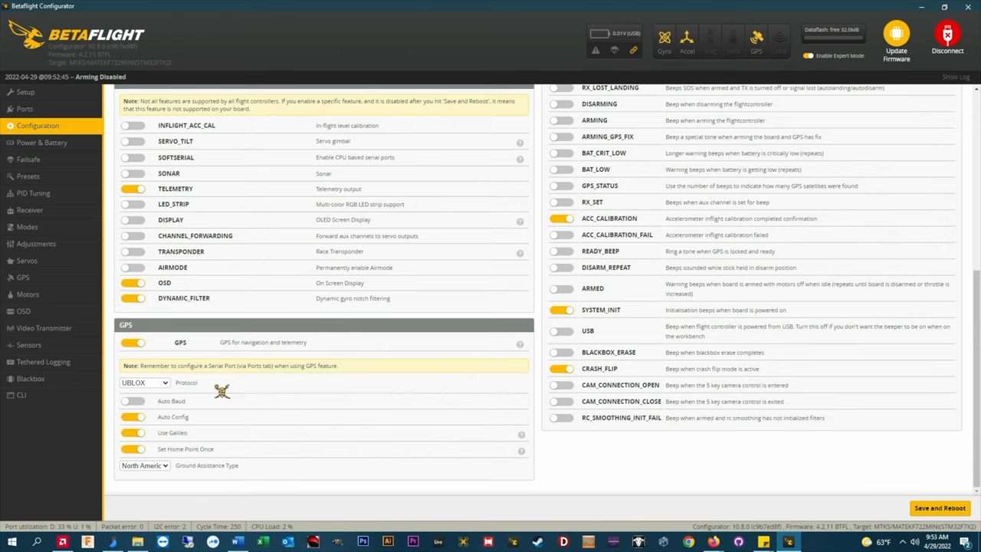
mouse_move(213, 402)
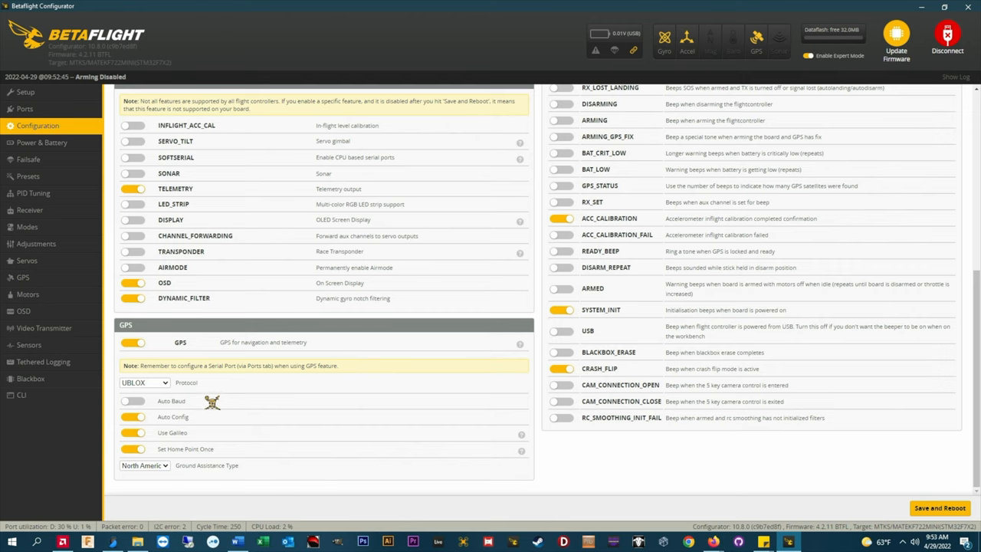
mouse_move(214, 417)
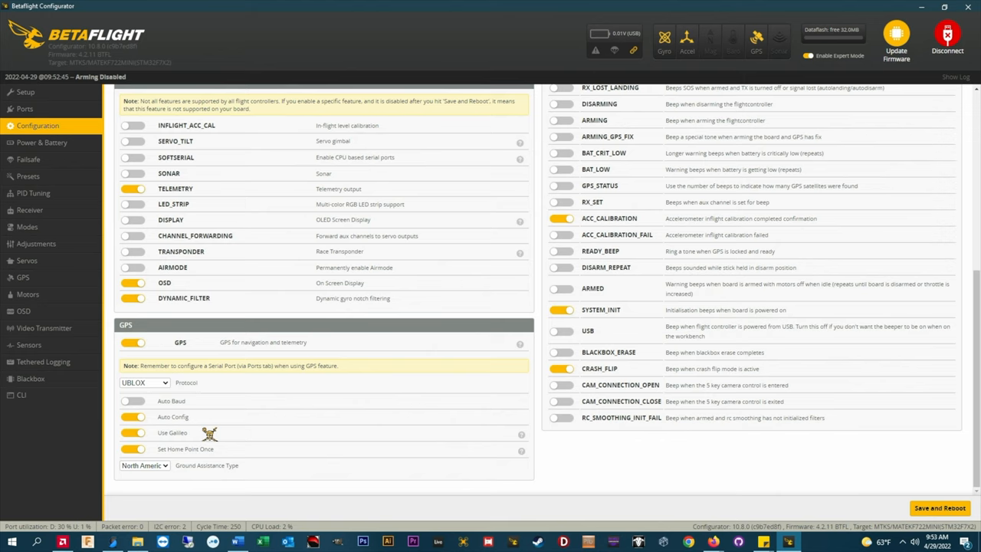
mouse_move(228, 449)
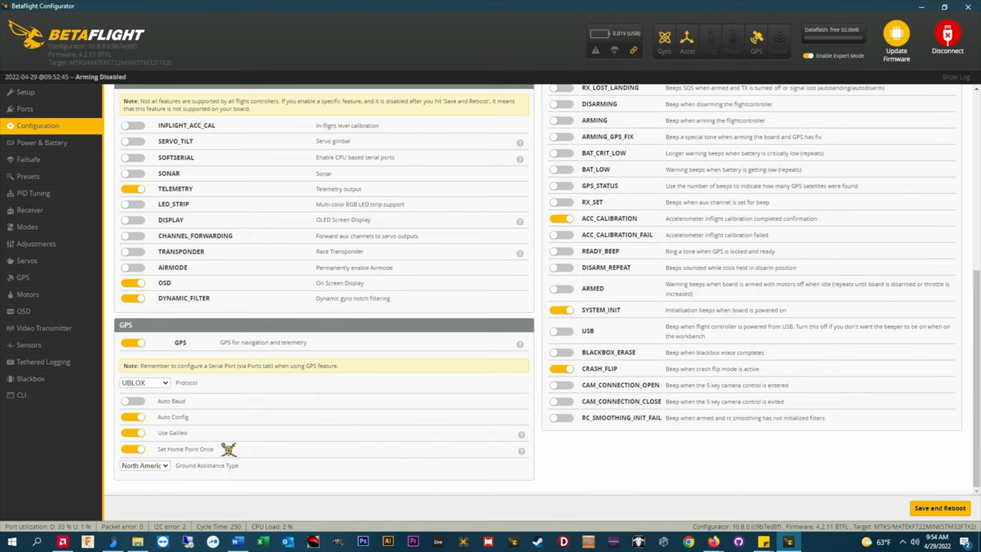
mouse_move(252, 468)
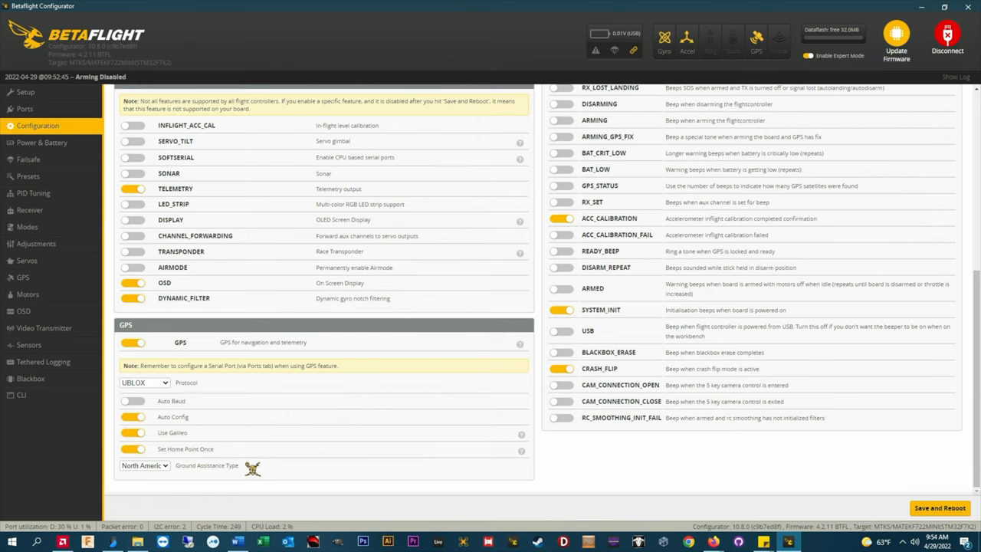
mouse_move(226, 466)
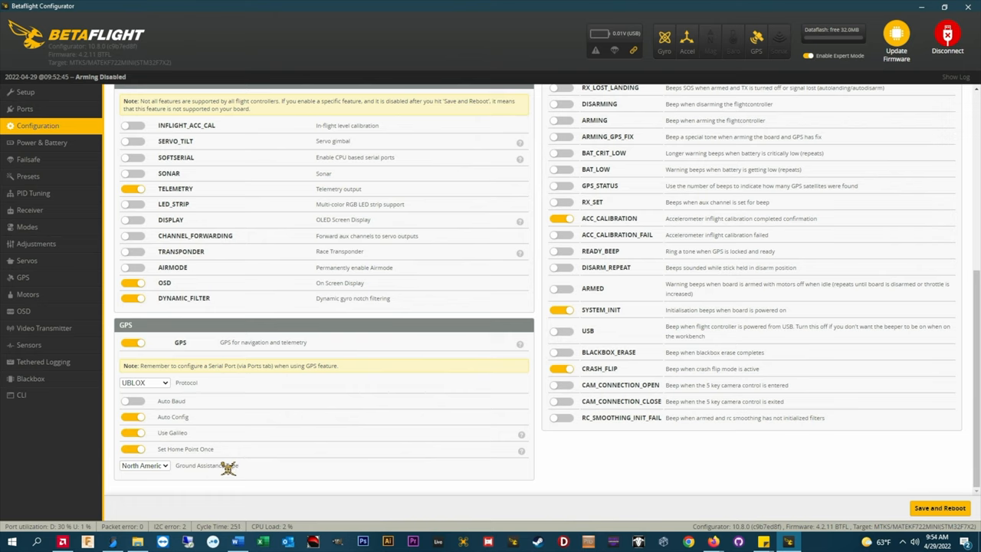
click(144, 465)
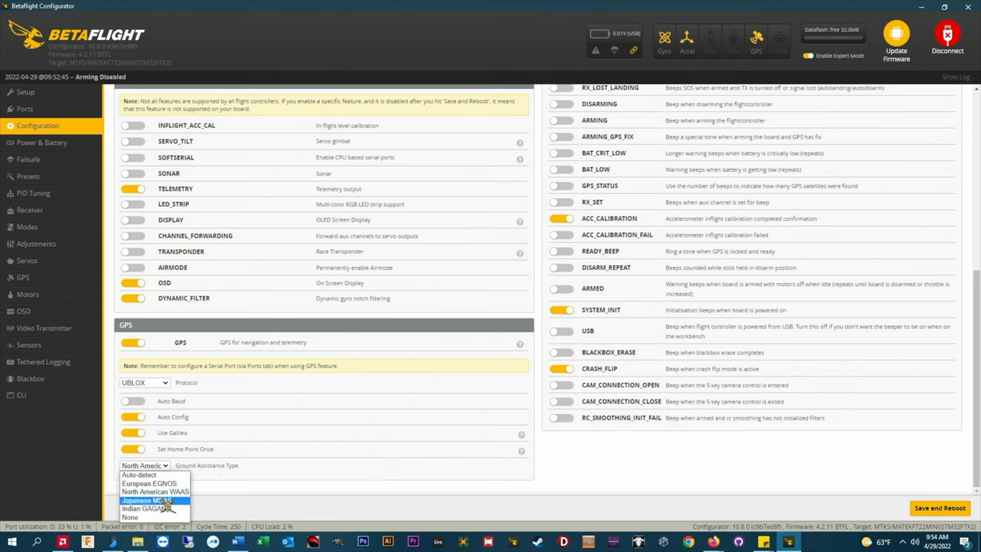
mouse_move(149, 483)
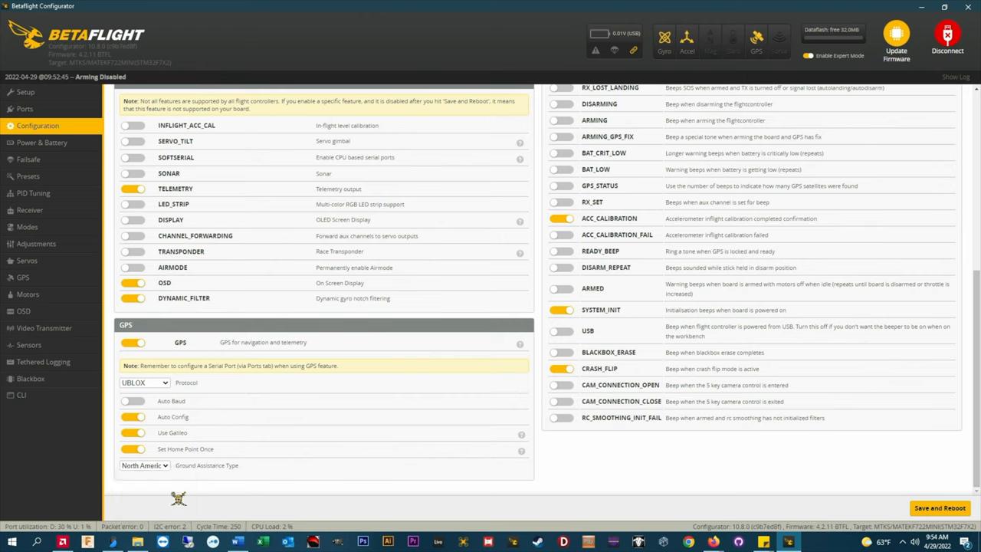
mouse_move(879, 509)
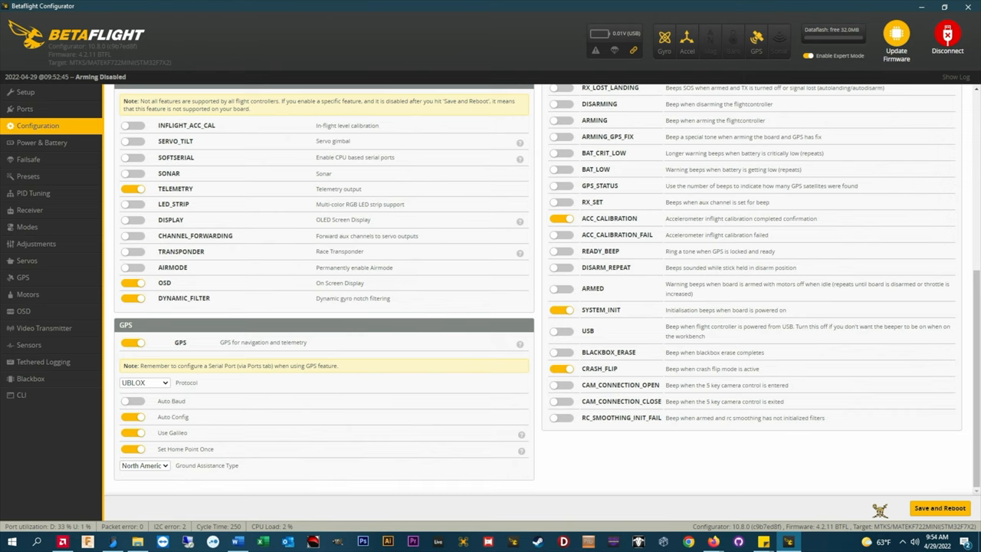
- Save the configuration and reboot the flight controller
click(28, 159)
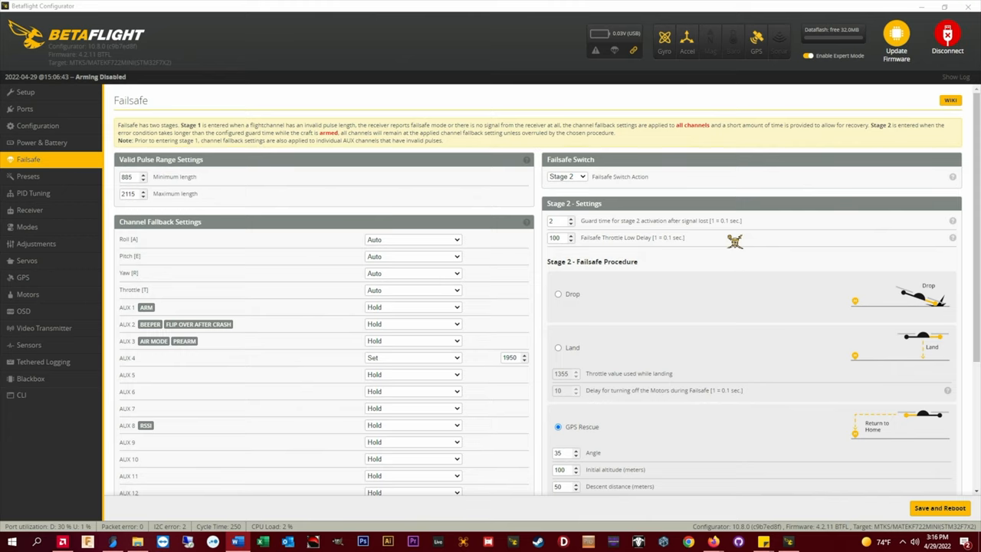
scroll(down, 3)
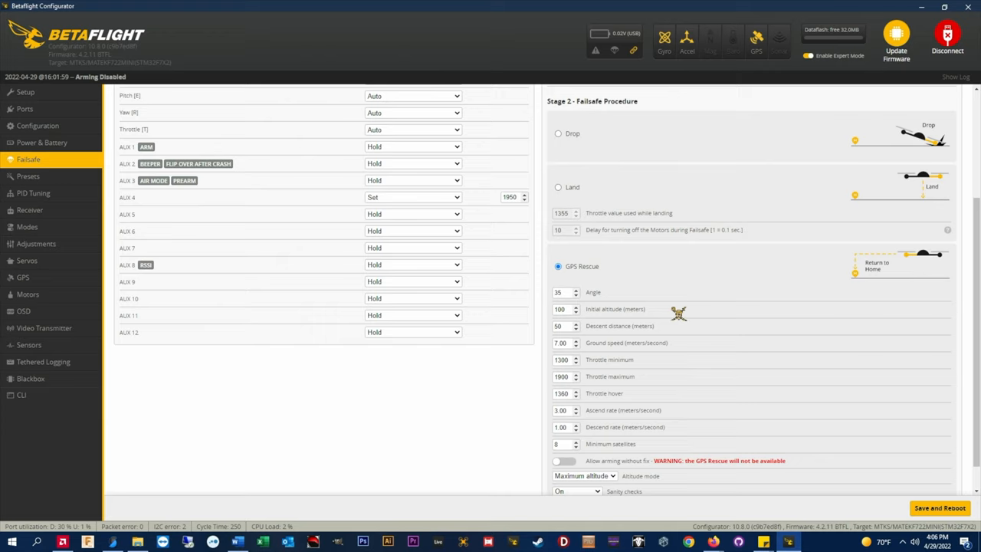
mouse_move(678, 325)
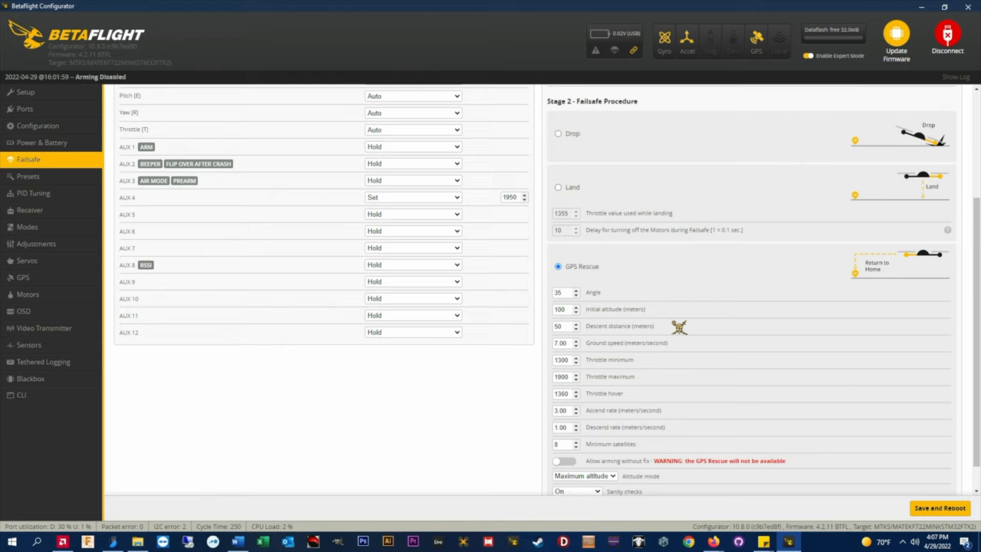
mouse_move(681, 343)
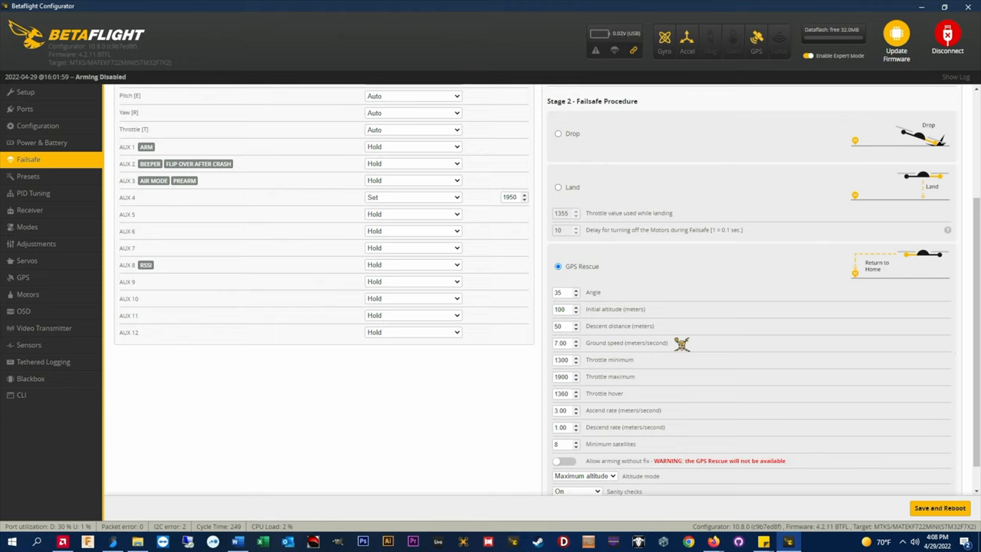
mouse_move(681, 359)
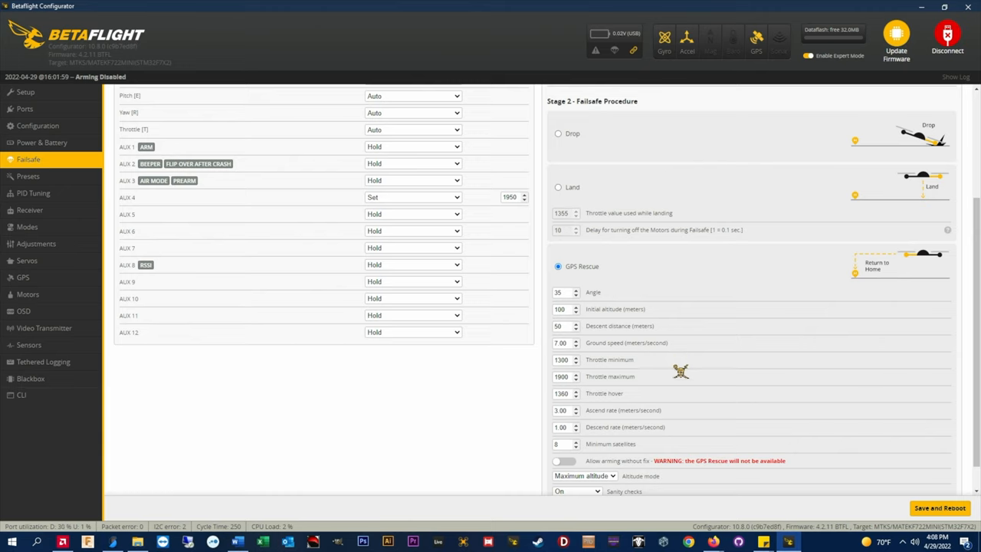
mouse_move(680, 377)
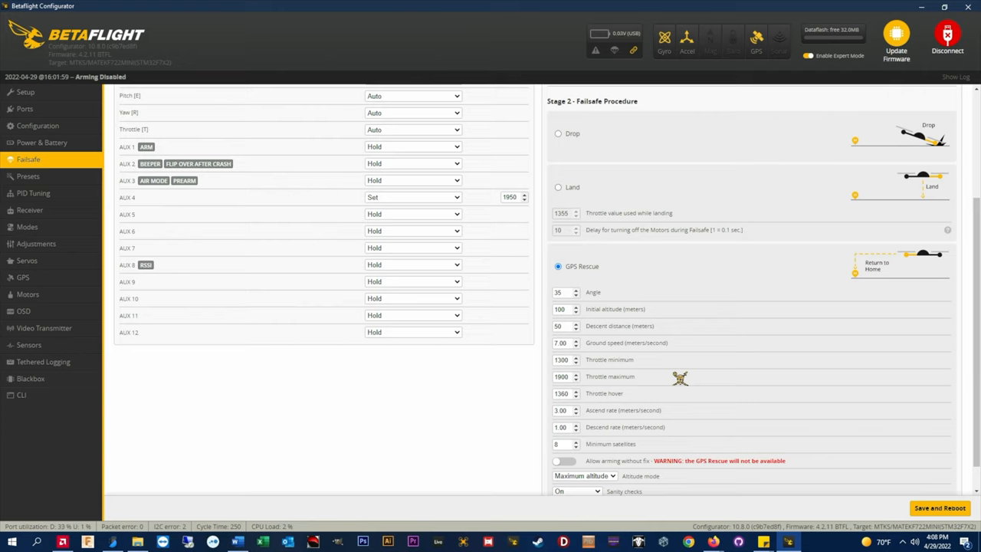
mouse_move(677, 395)
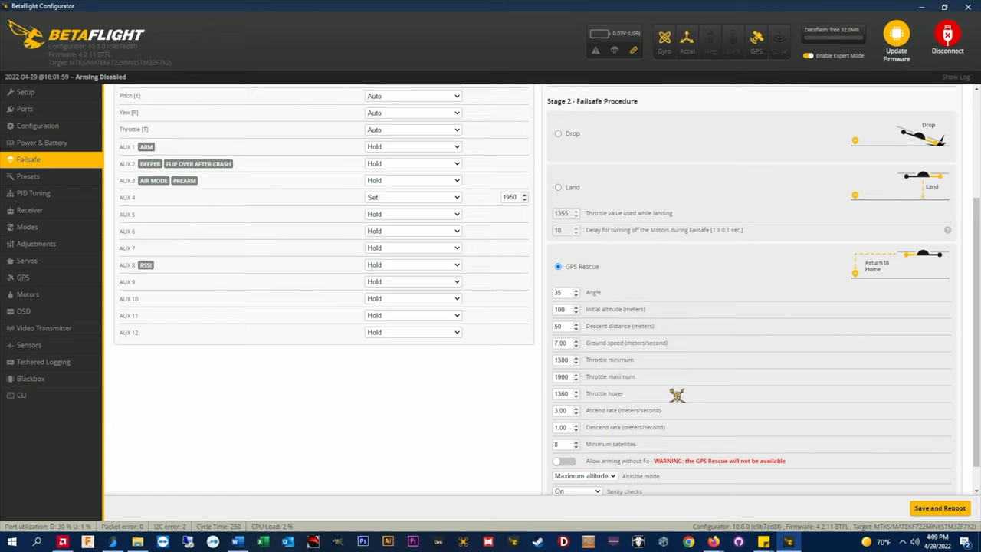
mouse_move(688, 411)
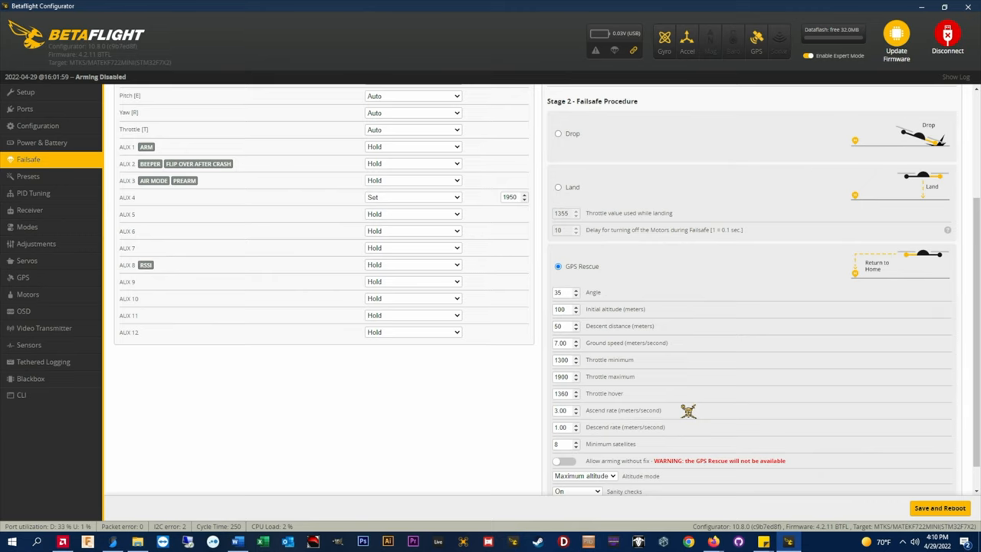
scroll(down, 3)
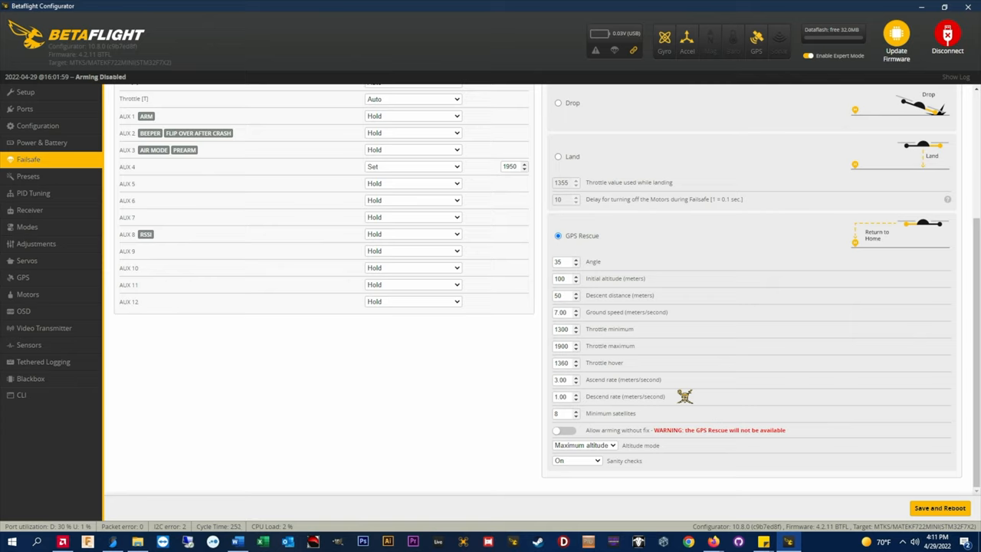
mouse_move(677, 414)
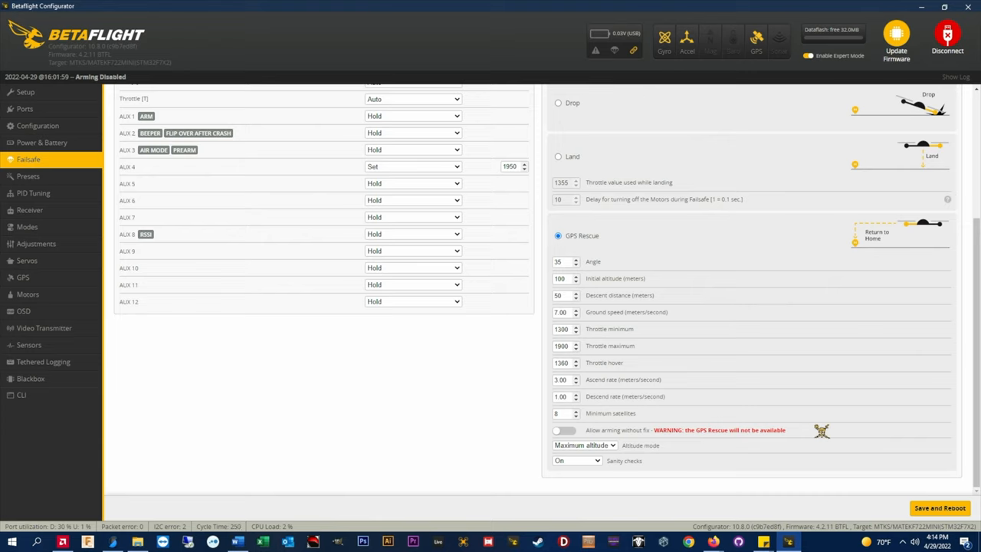
- Show the GPS Rescue altitude mode options: Maximum, Fixed and Current altitude
click(584, 446)
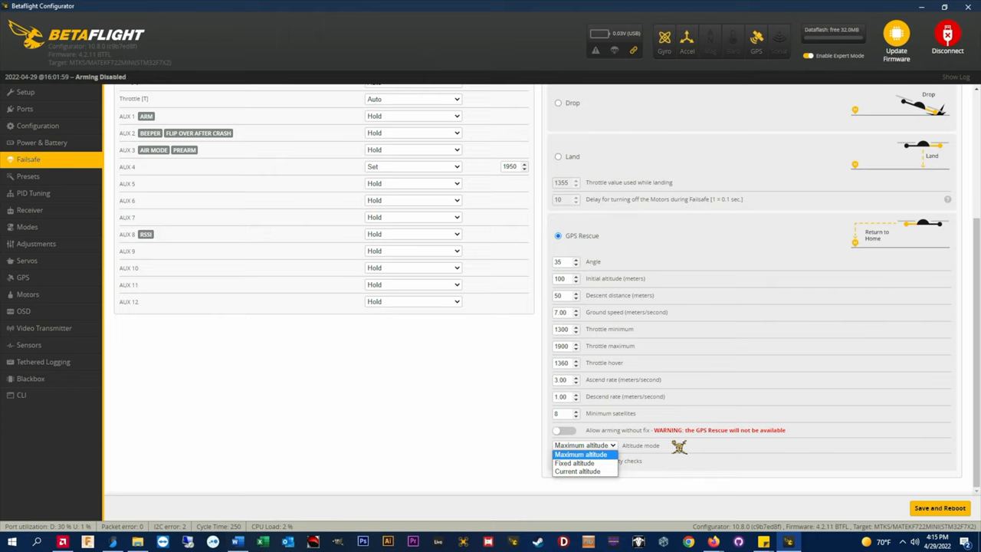
click(581, 454)
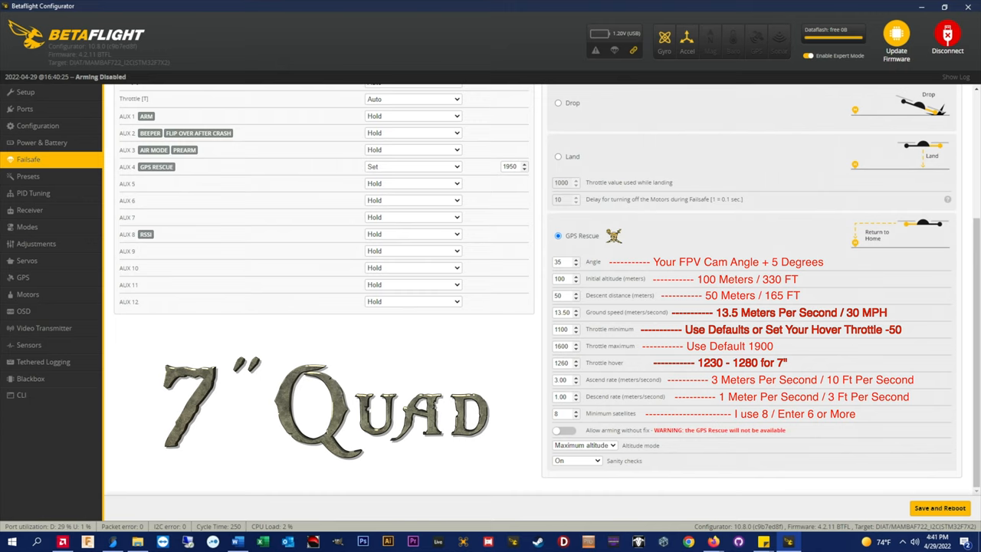
- Switch to the command-line interface after entering the GPS Rescue failsafe values
click(20, 395)
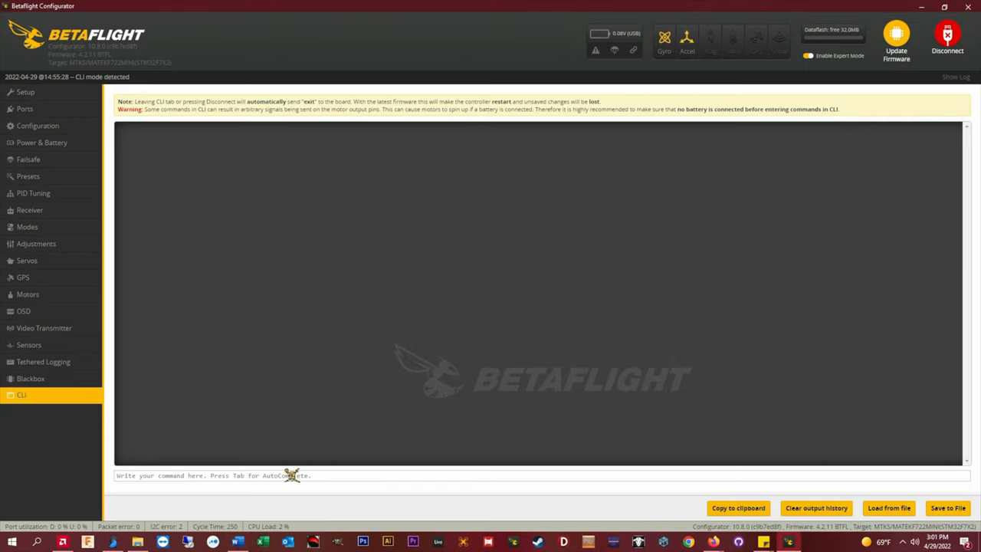
- Query gps_rescue_min_dth in the CLI, which reports 100 (range 50–1000)
text(get gps_rescue_min_dth)
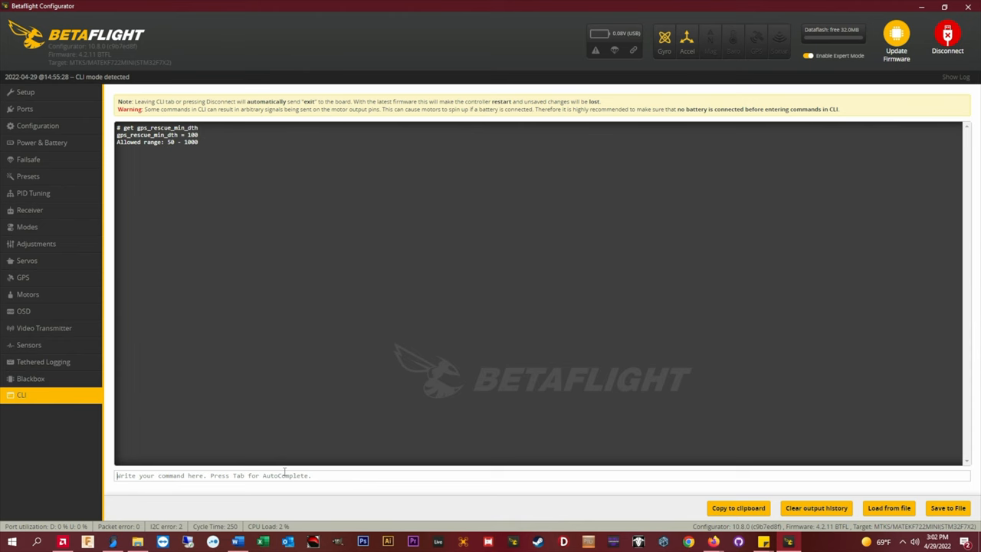
- Go to the Modes page to assign GPS Rescue to AUX 4, 1900–2100
click(27, 226)
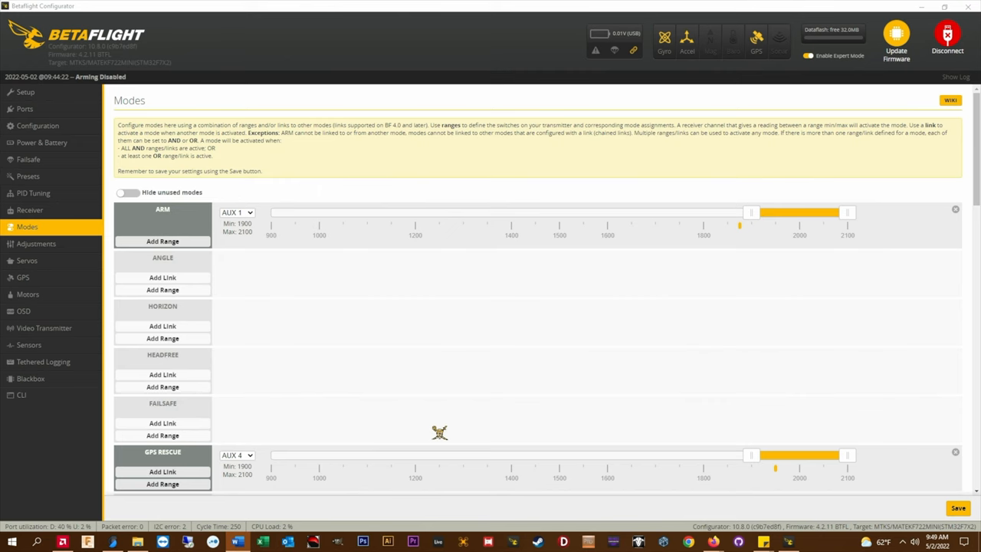
click(24, 311)
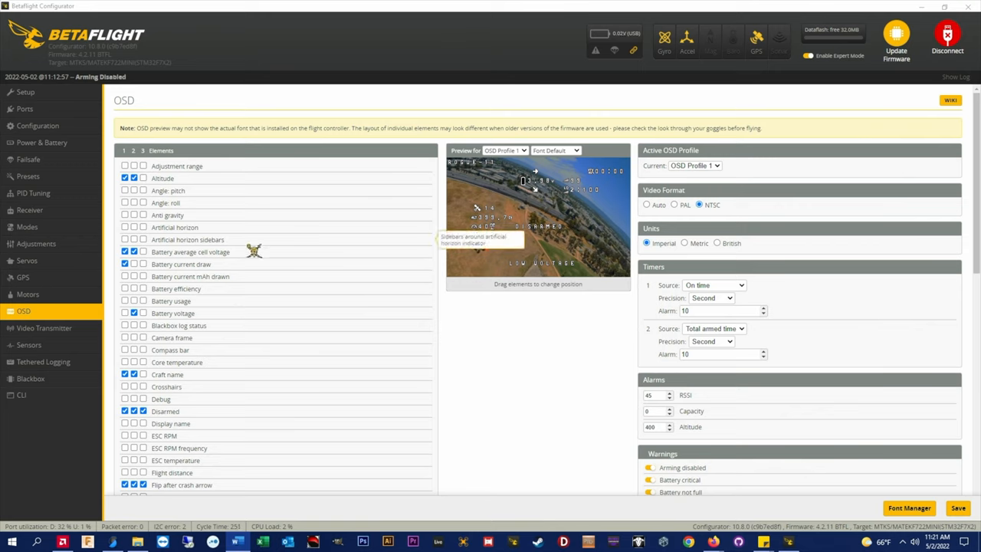
mouse_move(256, 270)
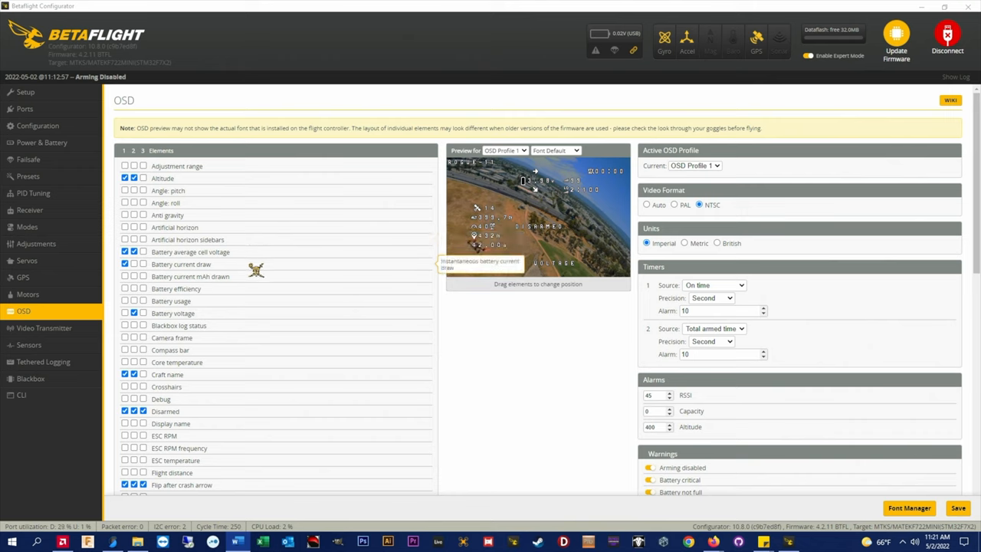
mouse_move(255, 288)
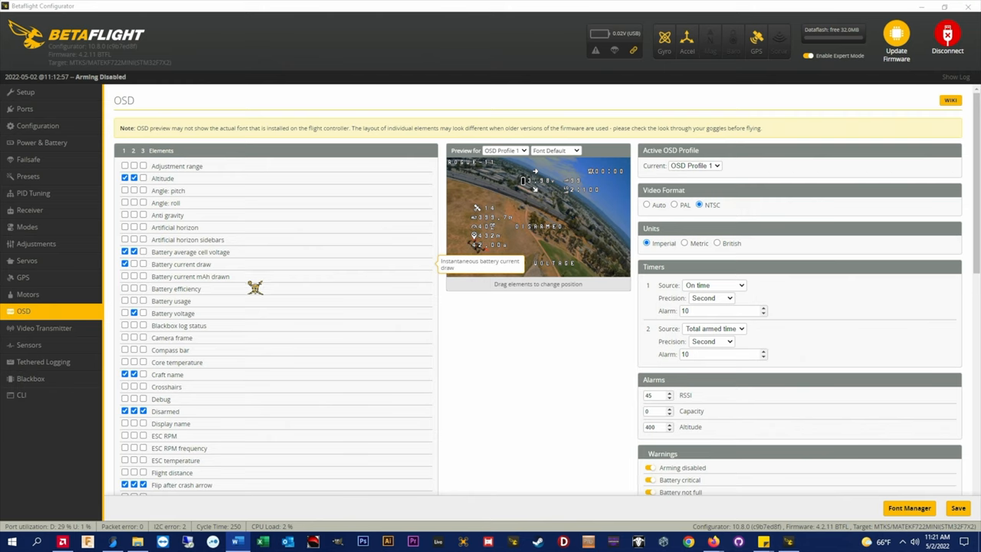
mouse_move(226, 406)
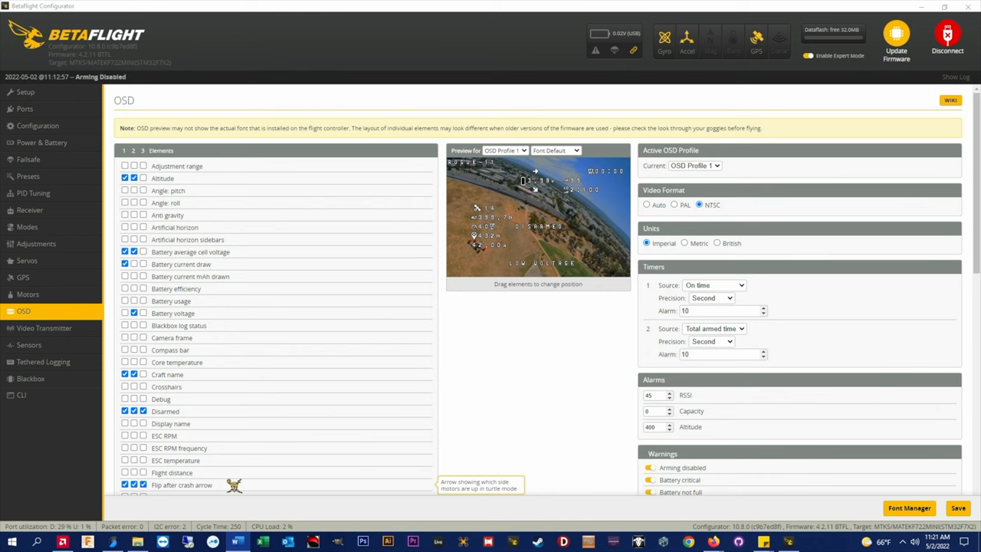
scroll(down, 3)
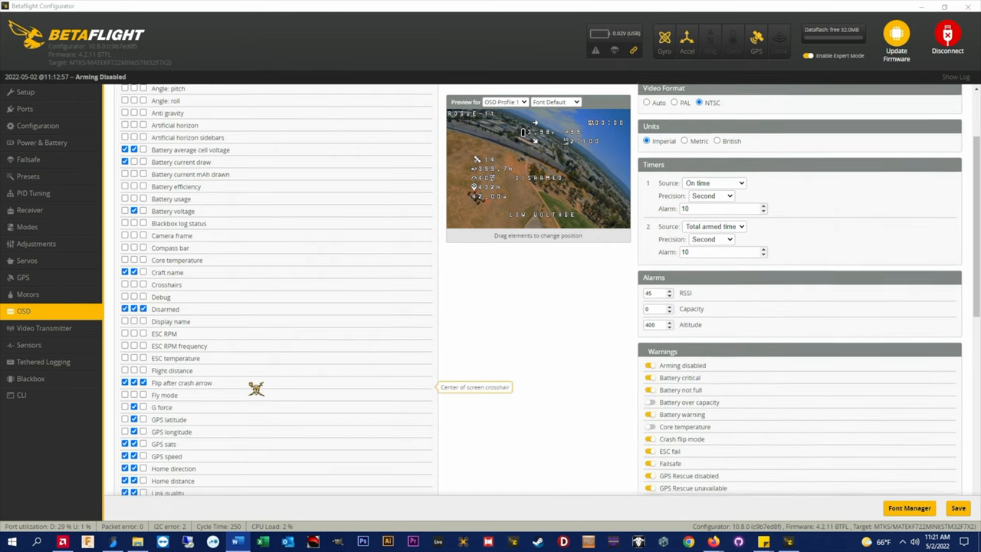
scroll(down, 3)
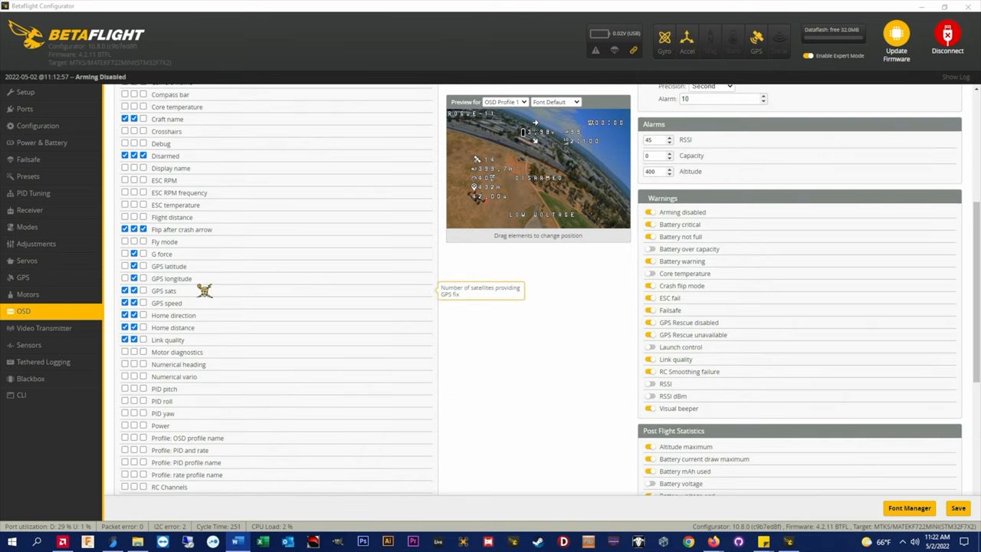
mouse_move(213, 303)
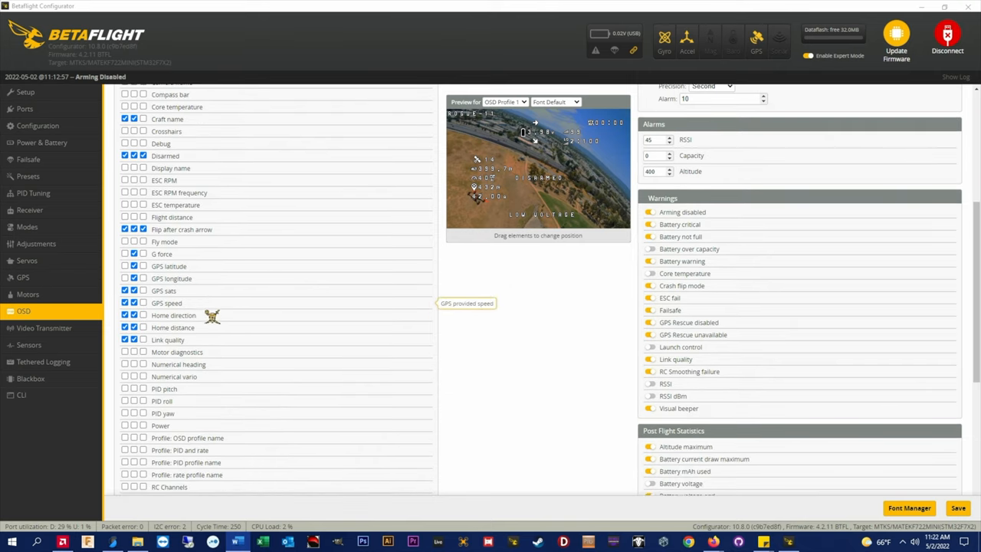
mouse_move(222, 328)
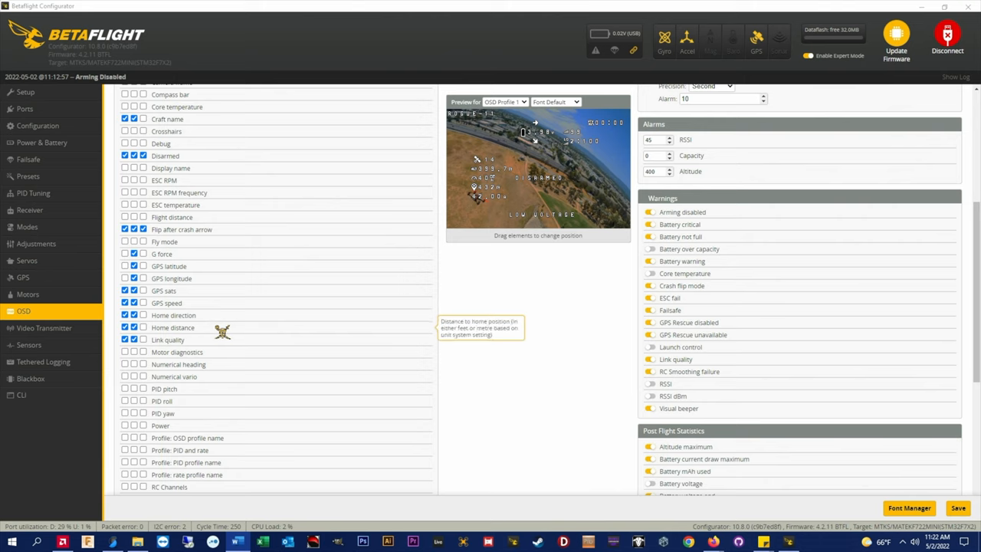
mouse_move(223, 337)
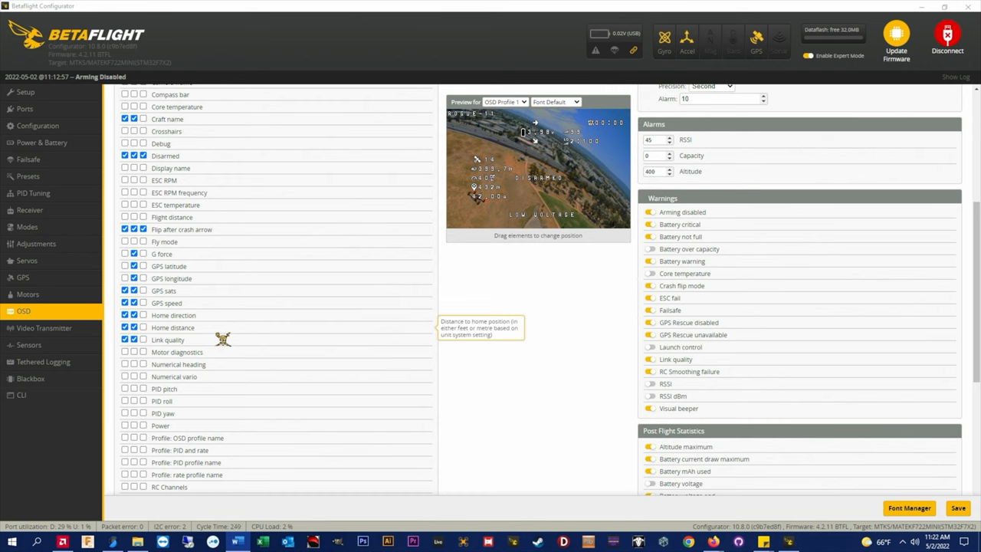
scroll(down, 3)
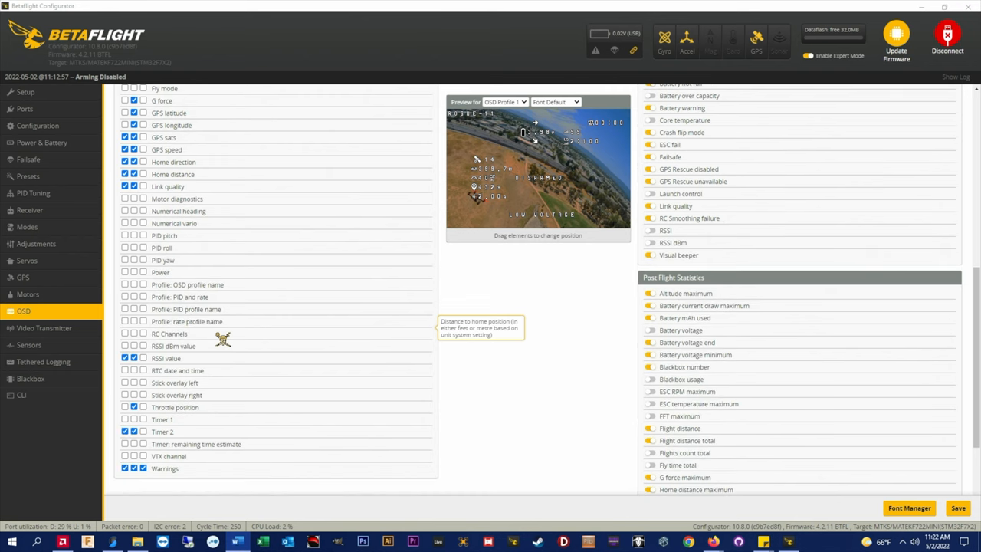
scroll(down, 3)
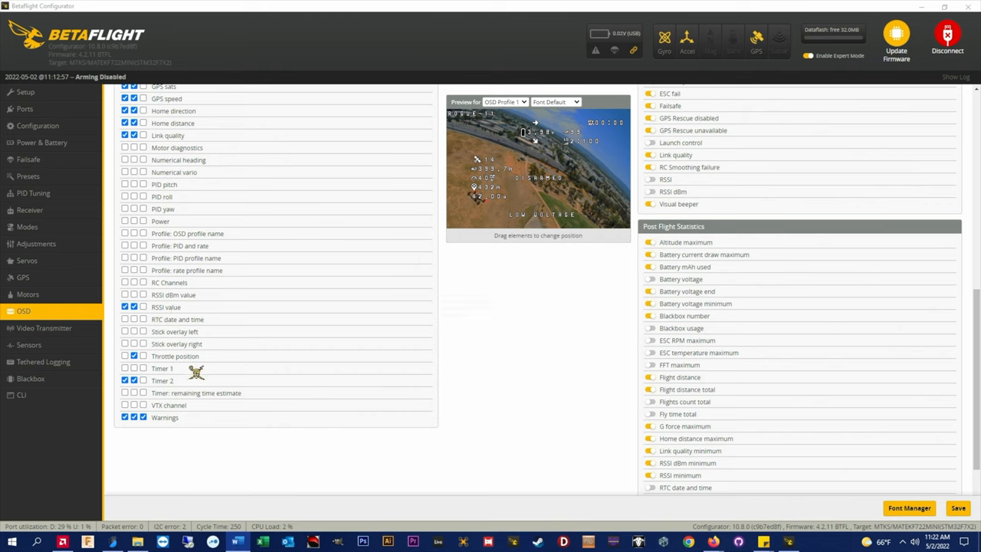
mouse_move(195, 423)
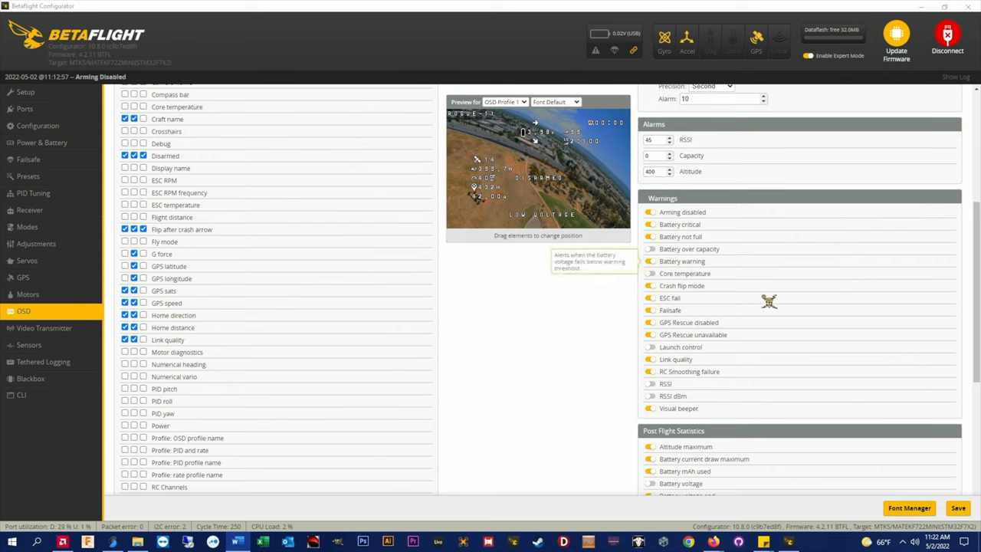
mouse_move(754, 325)
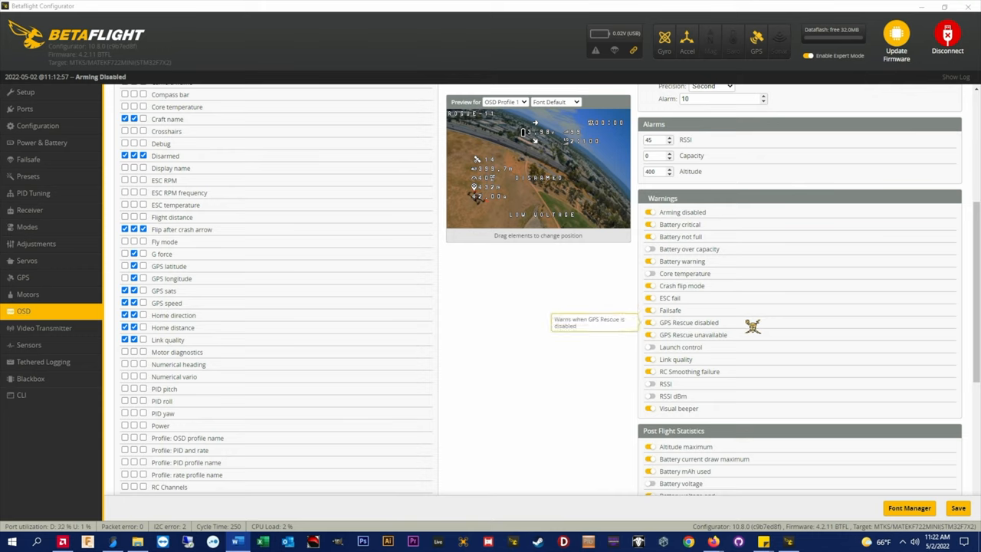
mouse_move(755, 335)
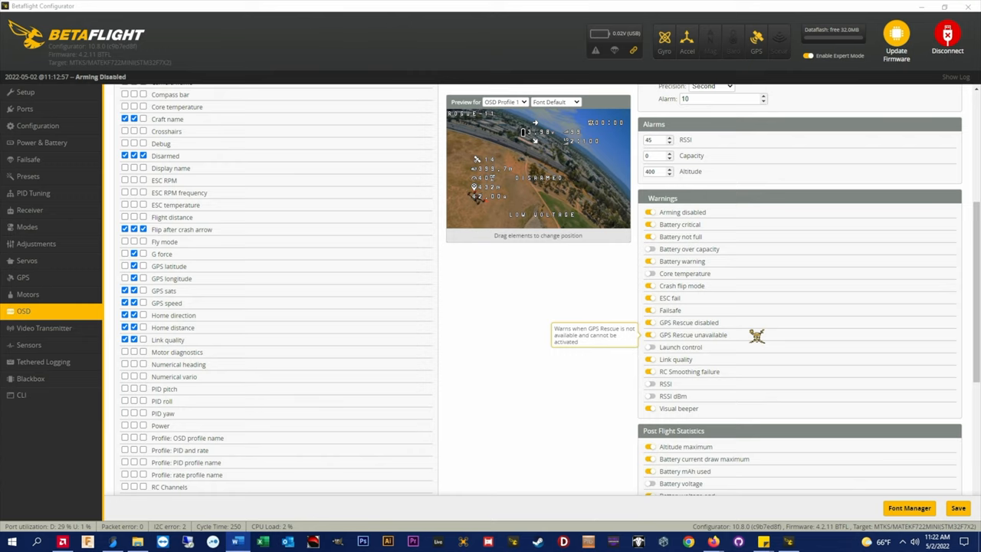
mouse_move(542, 309)
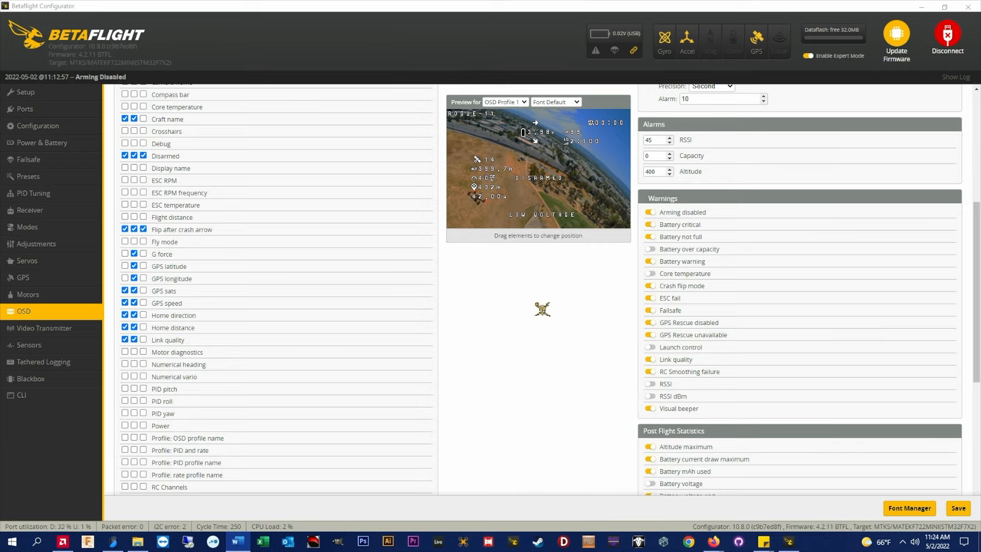